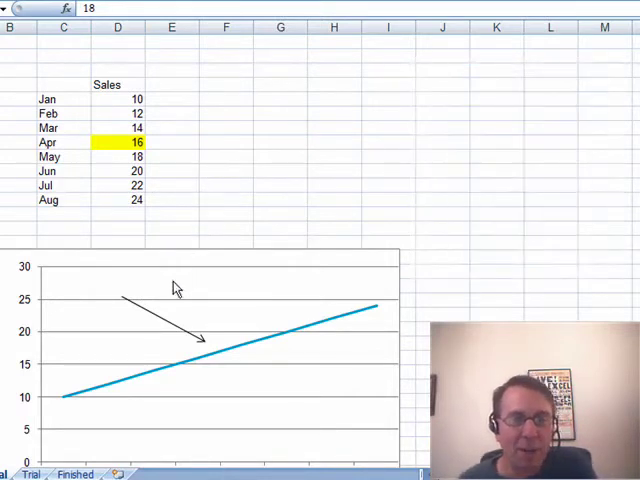
mouse_move(208, 344)
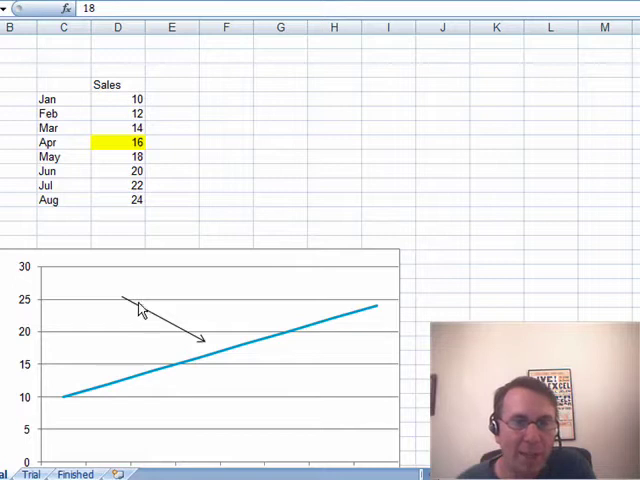
- Set April's sales in D5 to 35 and reposition the hand-drawn arrow shape
left_click(118, 142)
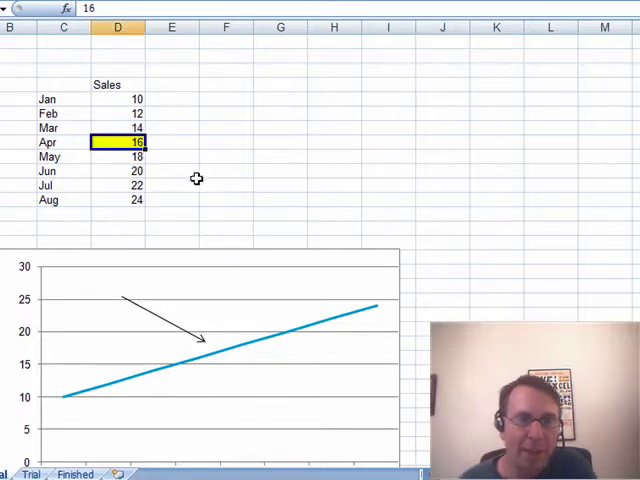
type("35")
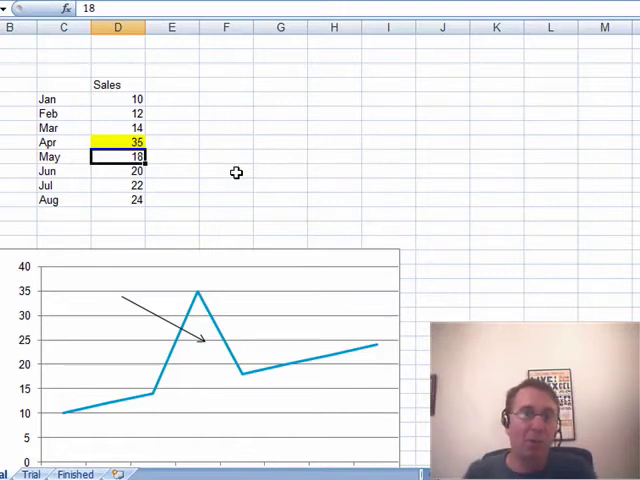
mouse_move(196, 348)
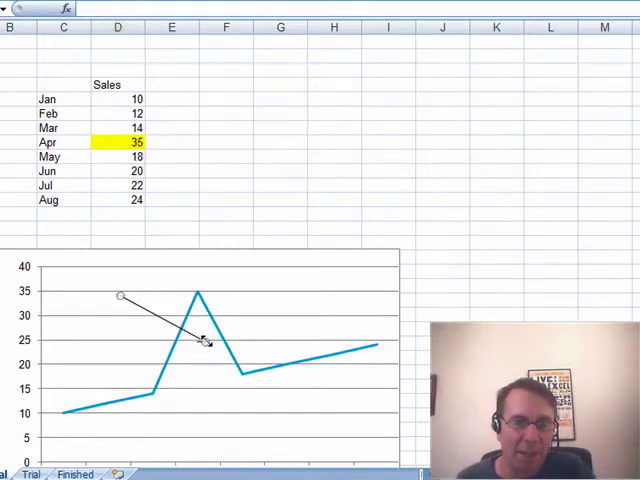
left_click_drag(204, 340, 184, 296)
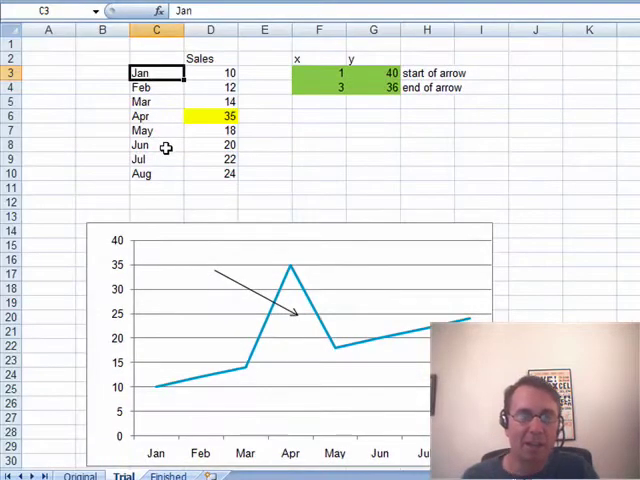
- Number months 1–8 in C3:C10 and derive arrow coordinates with =MATCH(MAX(D3:D10),D3:D10,0)-1 and =G4+4
type("1")
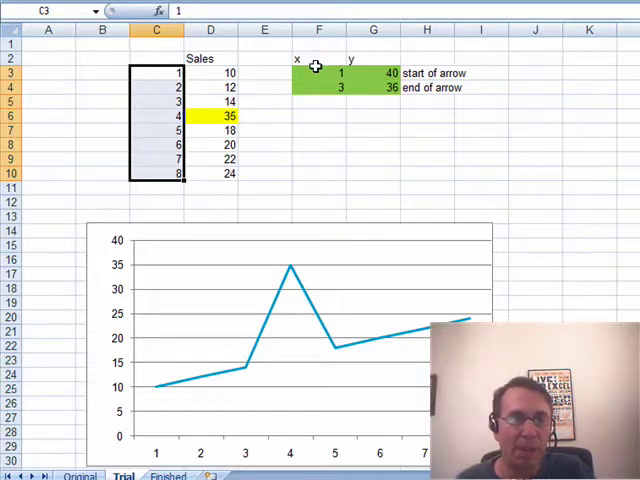
left_click(320, 88)
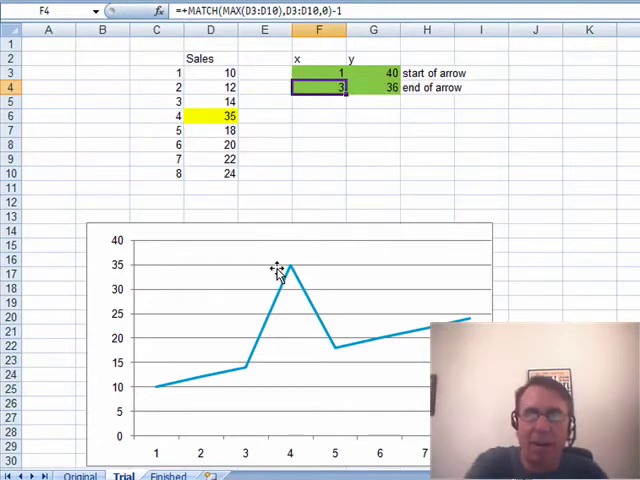
left_click(320, 72)
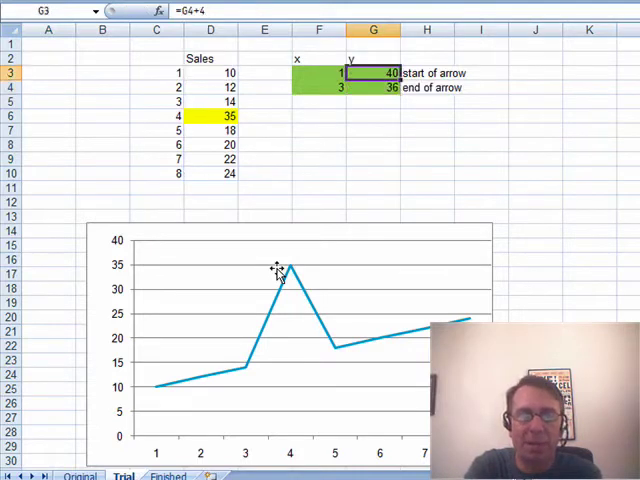
double_click(372, 72)
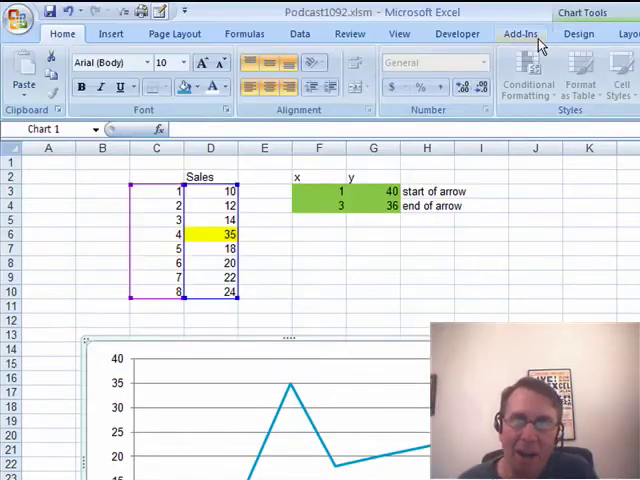
- Add a chart series named XY with values G3:G4 via Select Data
left_click(578, 32)
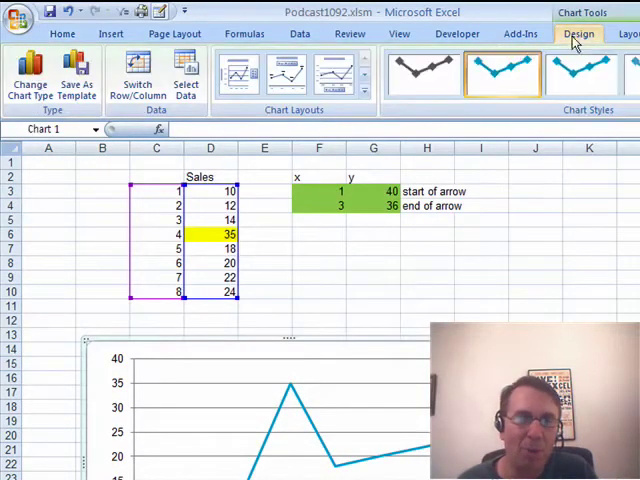
mouse_move(186, 76)
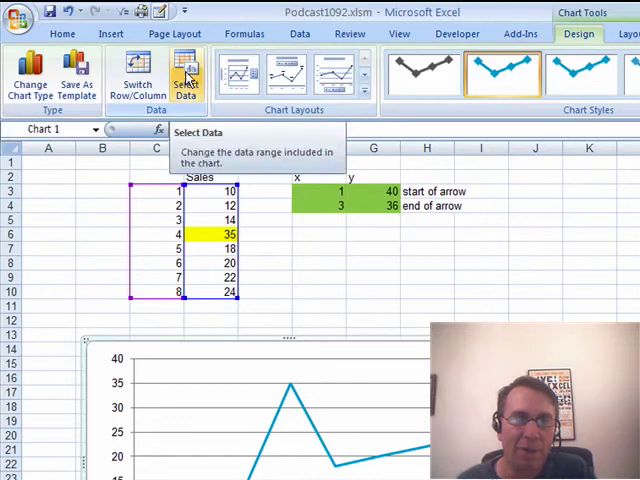
left_click(188, 72)
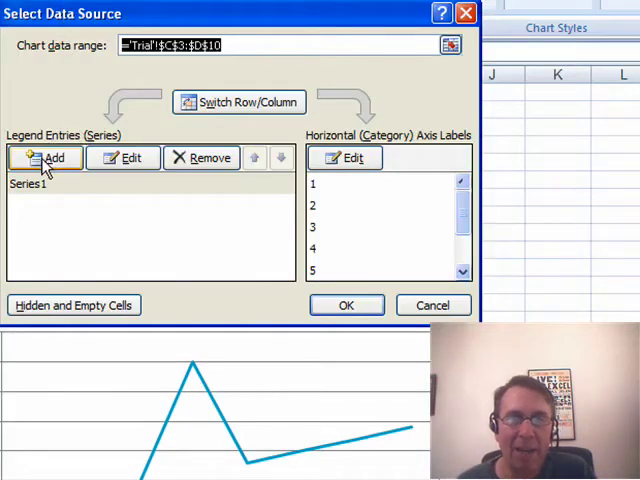
left_click(48, 158)
type("XY")
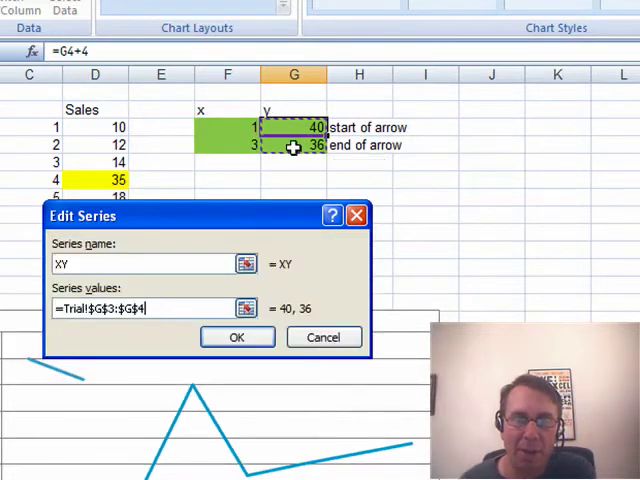
left_click(236, 336)
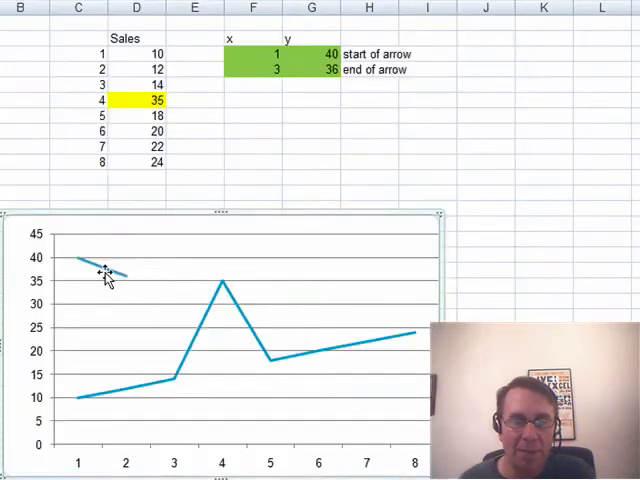
mouse_move(104, 276)
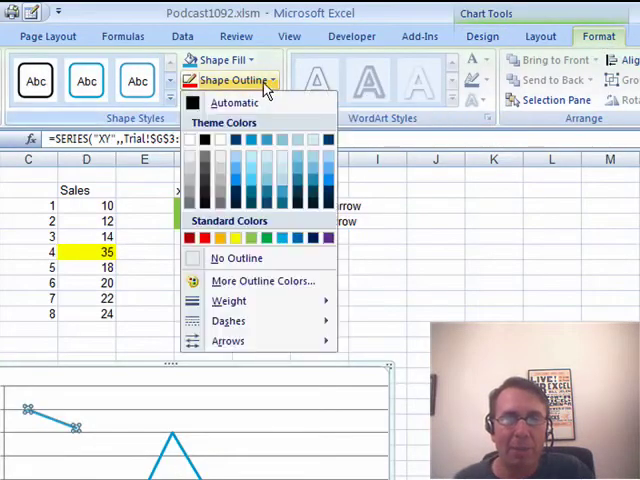
- Give the XY series a red shape outline
left_click(228, 340)
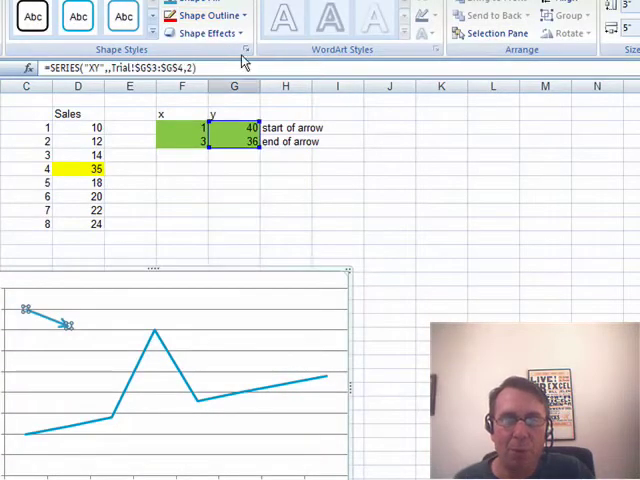
left_click(208, 16)
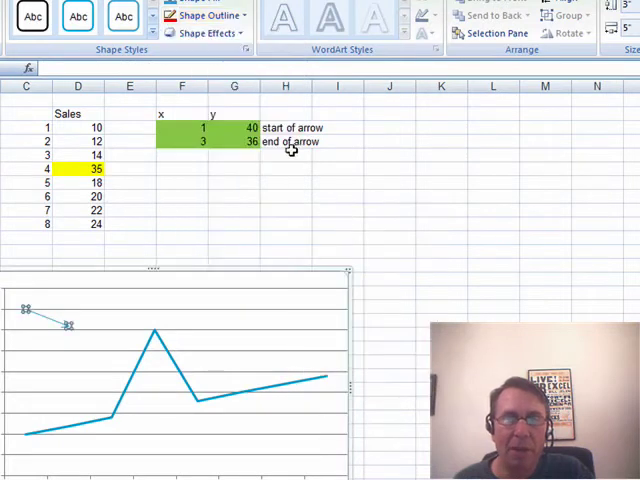
left_click(204, 16)
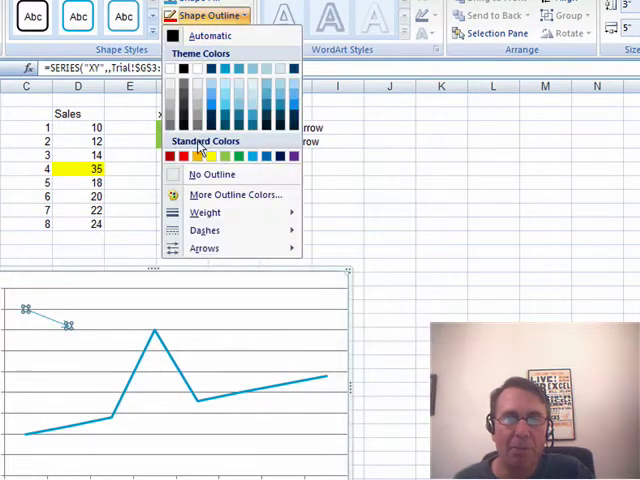
left_click(172, 156)
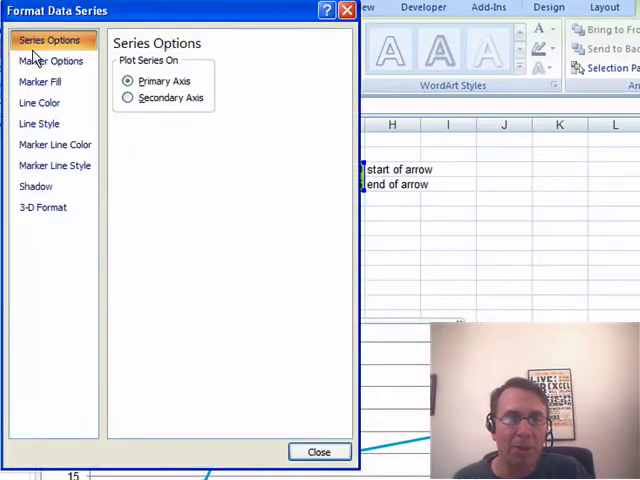
- Move the XY series onto the secondary axis in Series Options
left_click(128, 96)
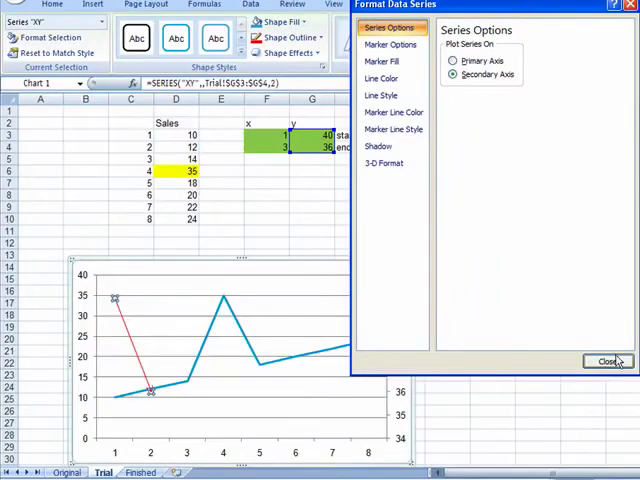
left_click(604, 360)
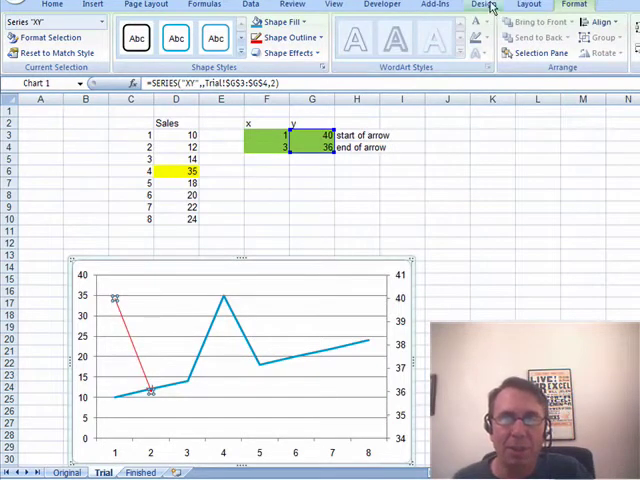
- Change the XY series chart type to XY (Scatter) with Straight Lines
left_click(22, 40)
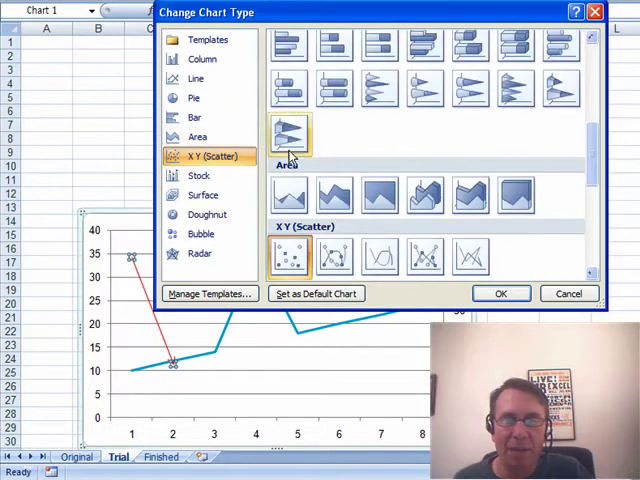
mouse_move(470, 258)
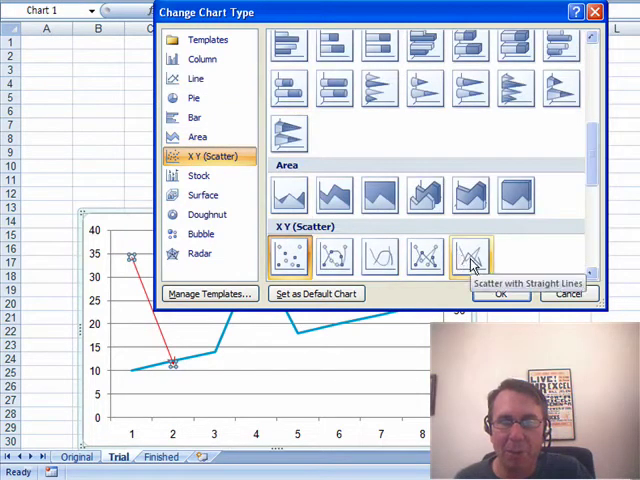
left_click(472, 256)
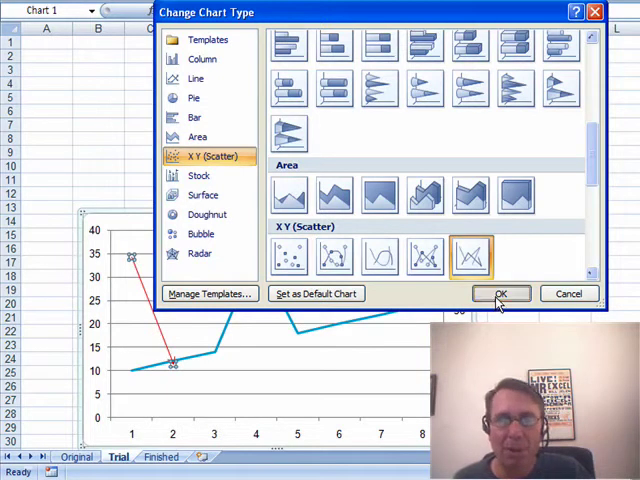
left_click(500, 292)
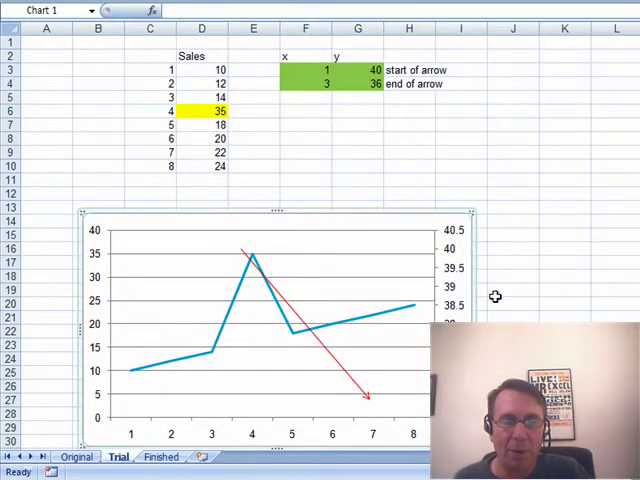
scroll("down", 3)
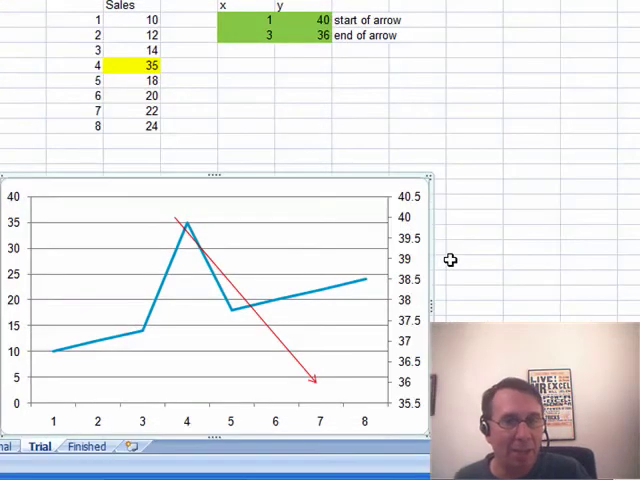
mouse_move(344, 242)
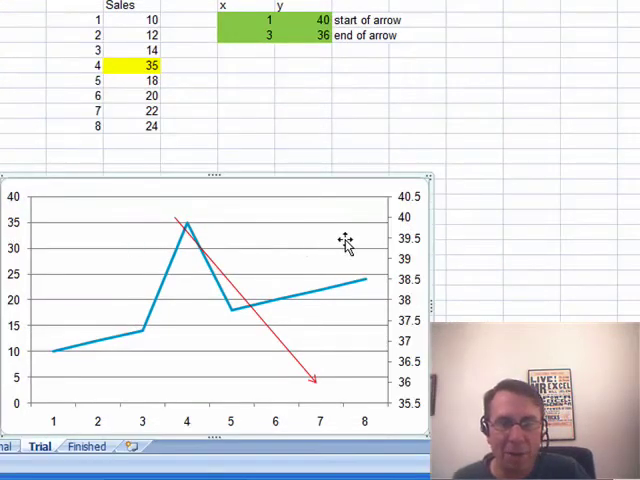
mouse_move(144, 256)
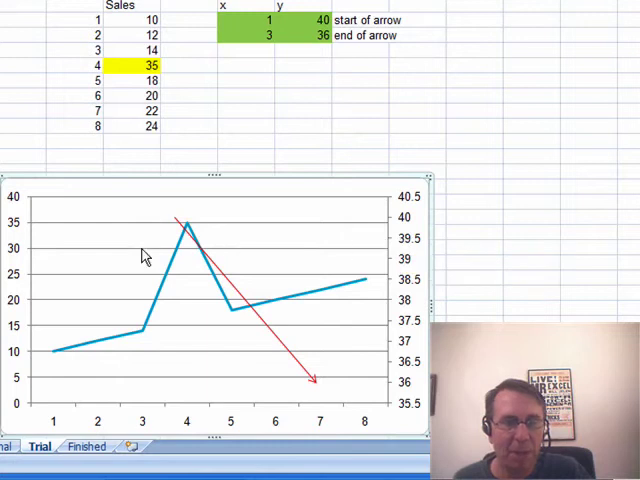
- Fix the secondary vertical axis minimum at 0 and maximum at 50
right_click(144, 256)
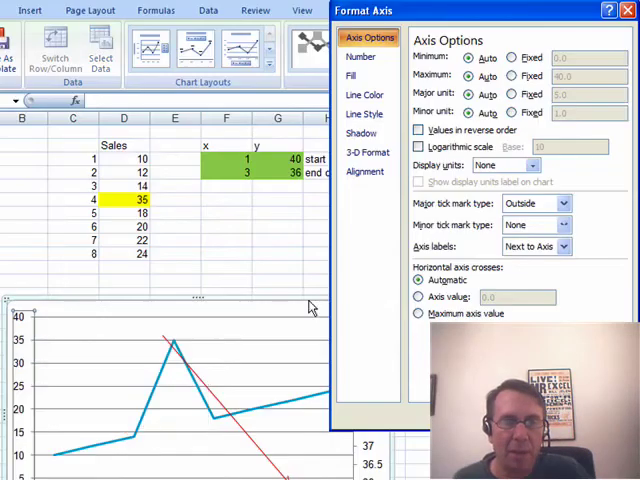
left_click(512, 56)
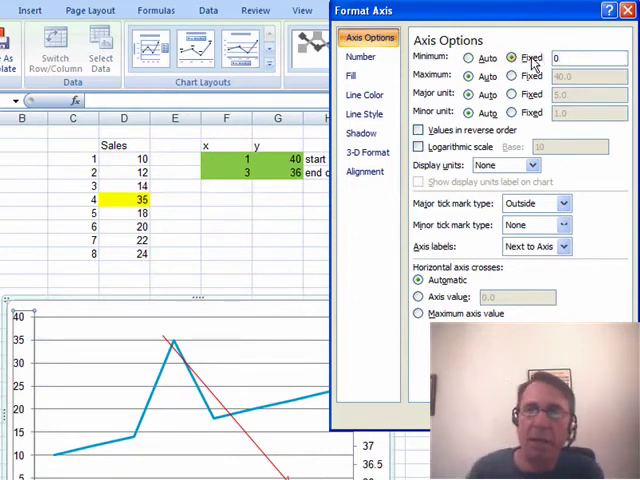
left_click(512, 76)
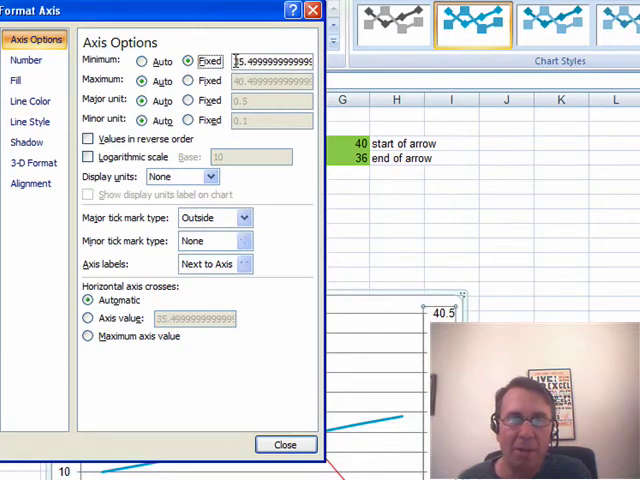
type("0")
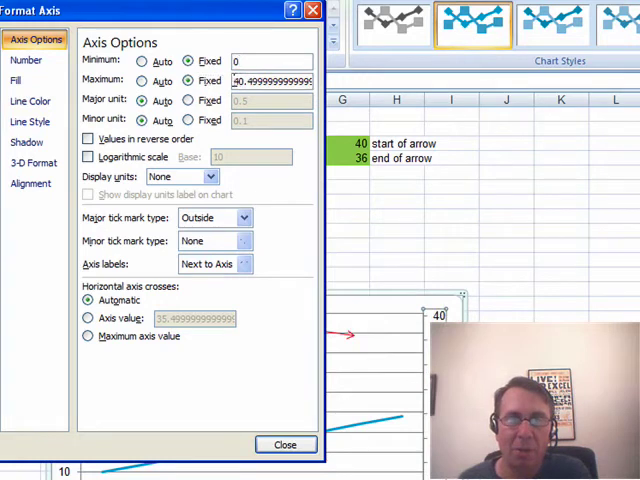
type("50")
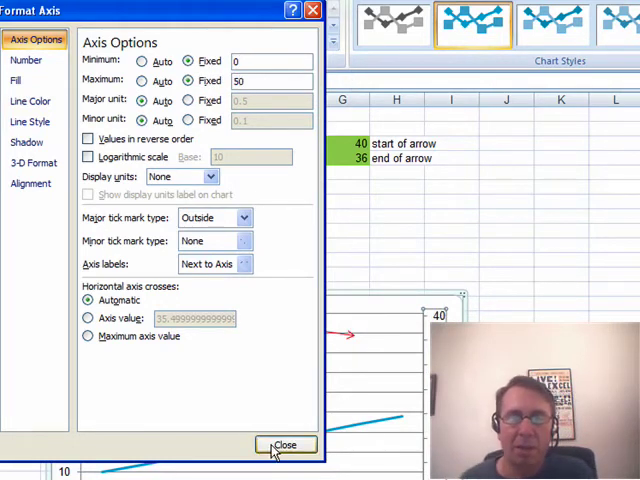
left_click(284, 444)
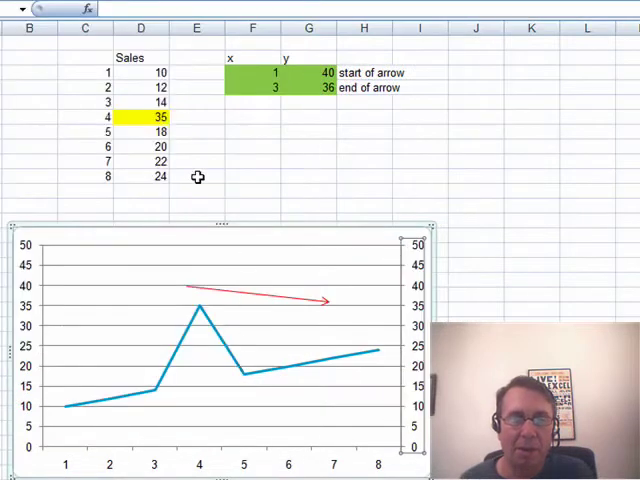
mouse_move(316, 304)
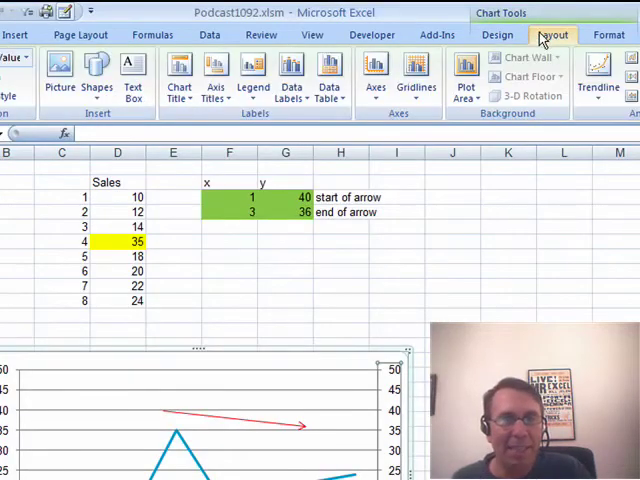
- Show a secondary horizontal axis scaled 0 to 8 with the vertical axis crossing at its maximum
left_click(136, 84)
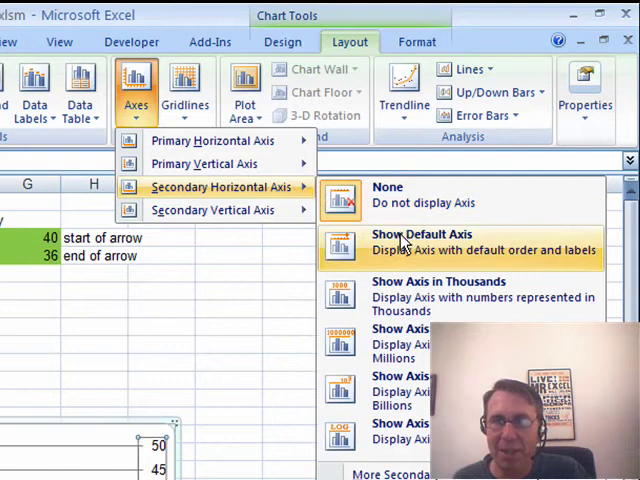
left_click(432, 240)
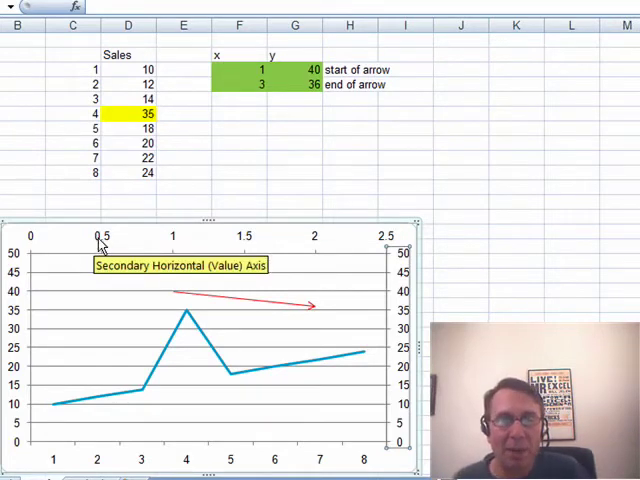
mouse_move(370, 232)
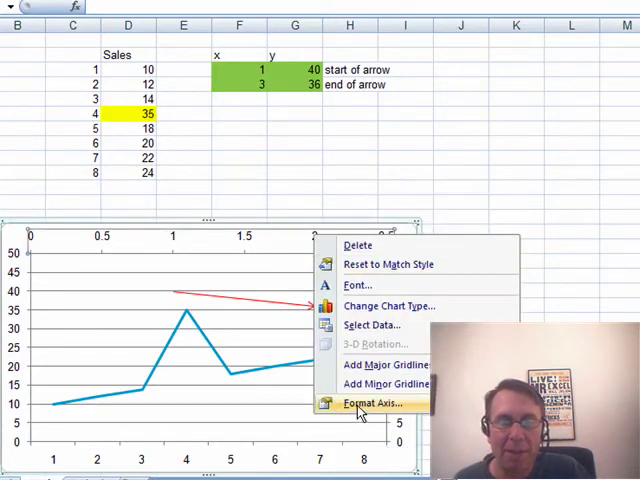
left_click(368, 404)
type("8")
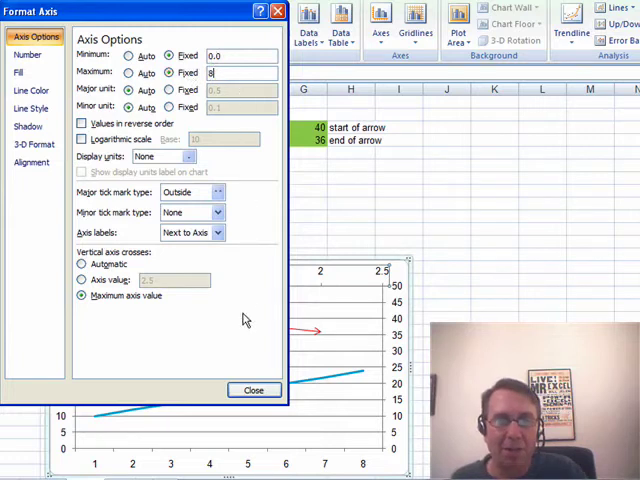
left_click(254, 390)
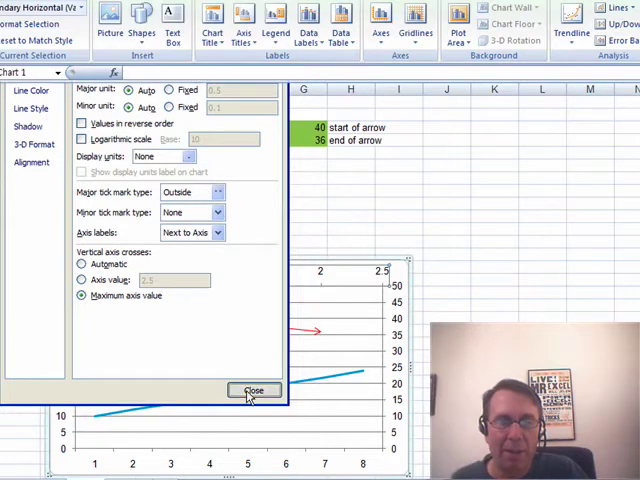
left_click(254, 390)
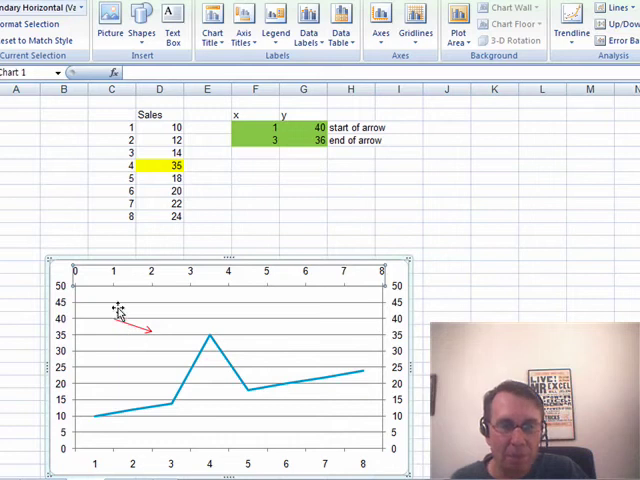
mouse_move(148, 336)
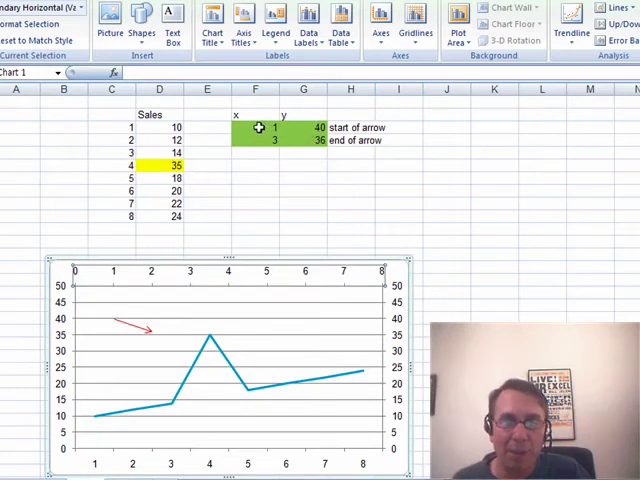
mouse_move(136, 332)
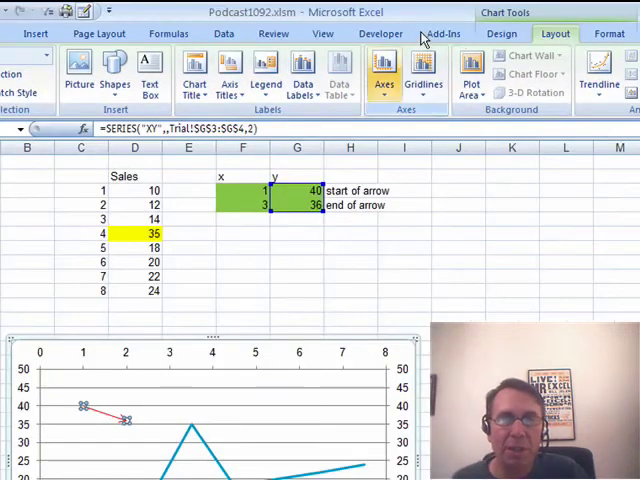
- Set the XY series X values to =Trial!$F$3:$F$4 in Select Data
left_click(500, 32)
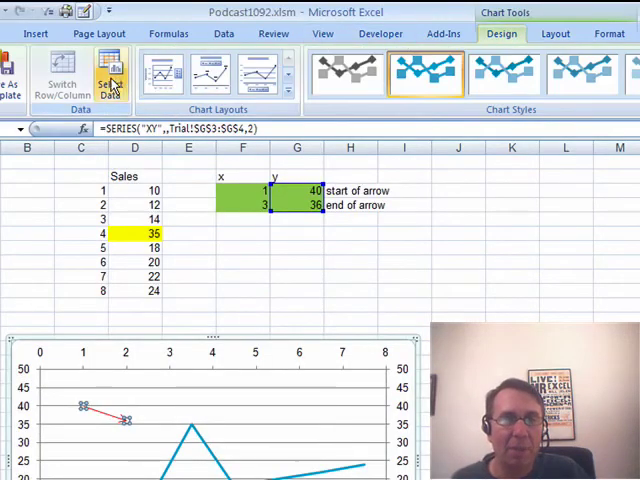
left_click(110, 76)
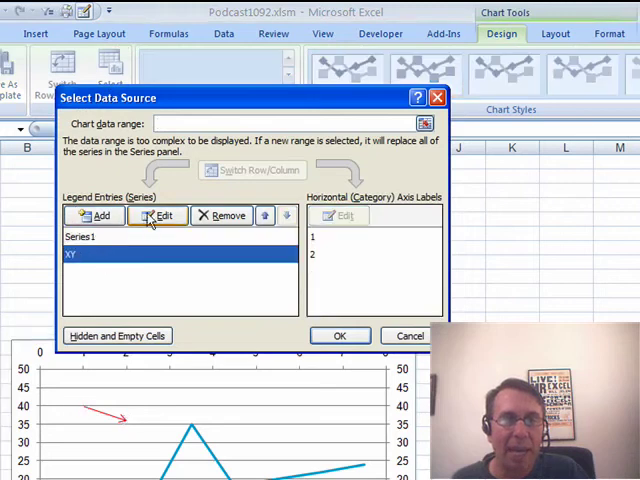
left_click(156, 216)
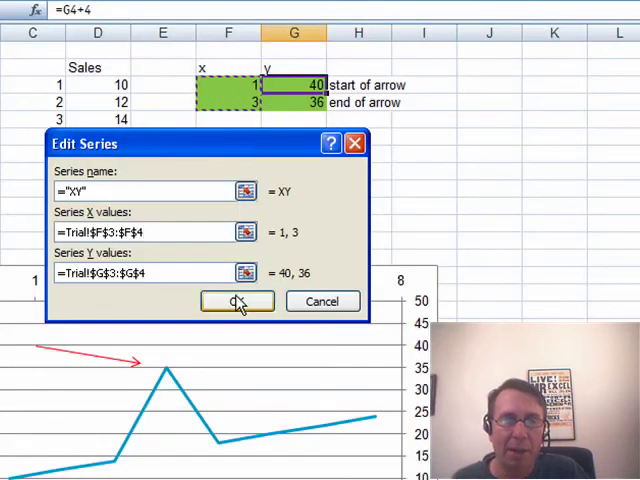
left_click(238, 300)
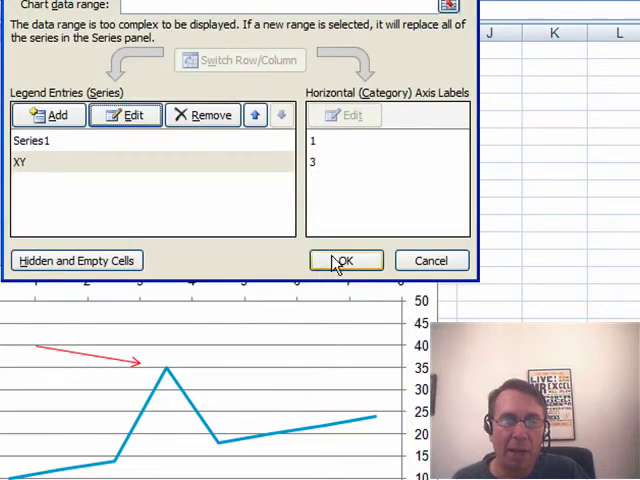
left_click(344, 260)
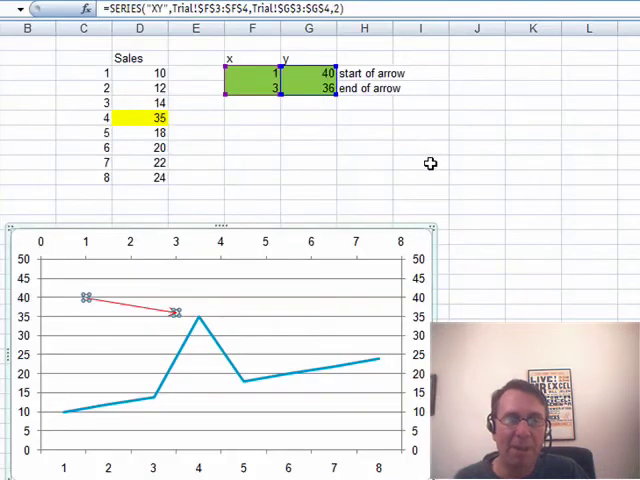
- Edit the month 4 and month 6 sales values so the peak and arrow move to month 6
left_click(140, 116)
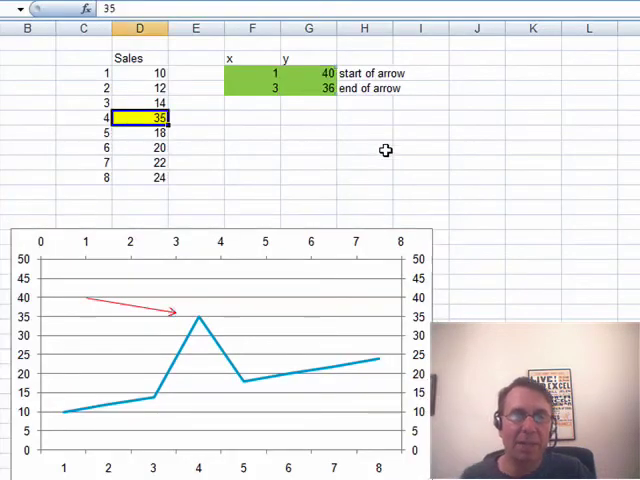
left_click(140, 148)
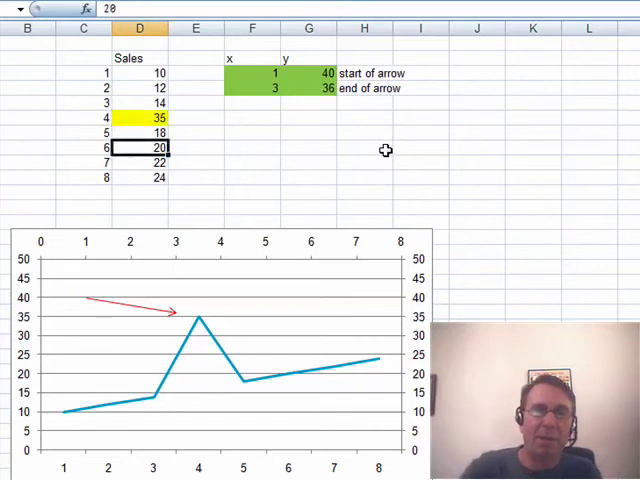
type("40")
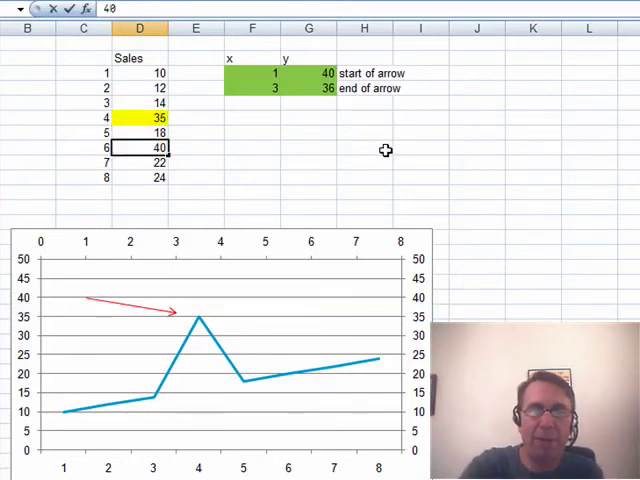
type("16")
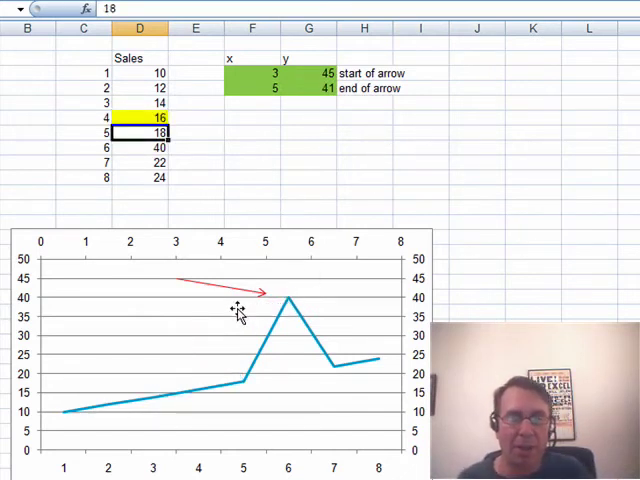
left_click(140, 148)
type("30")
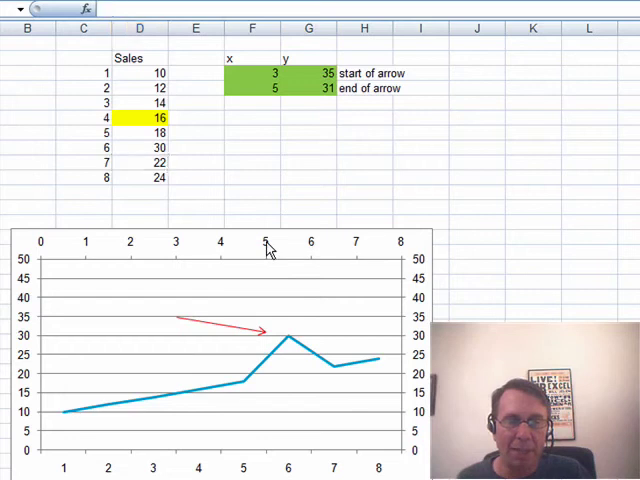
- Set both secondary axes to None from the Layout Axes menu, keeping only bottom and left scales
left_click(572, 12)
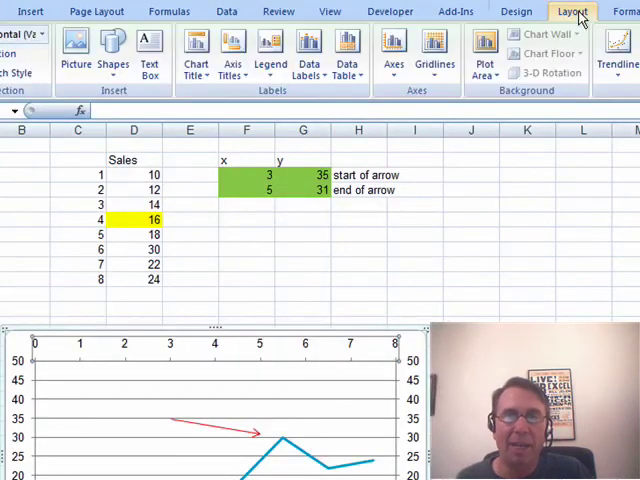
left_click(356, 50)
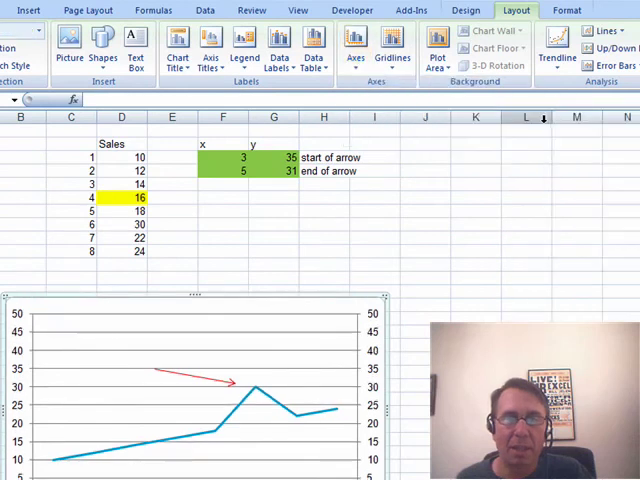
left_click(356, 52)
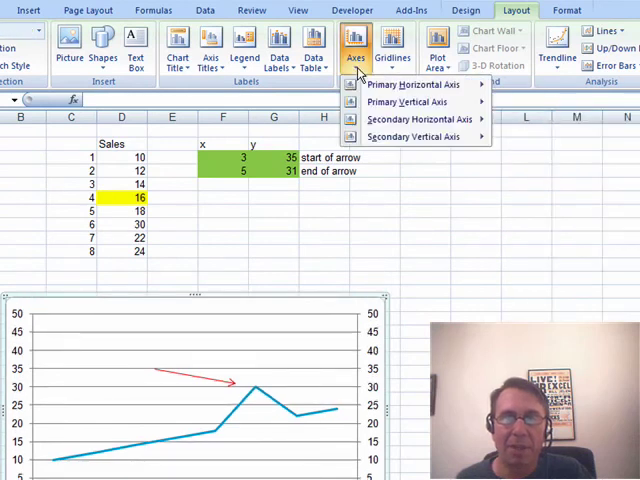
left_click(404, 122)
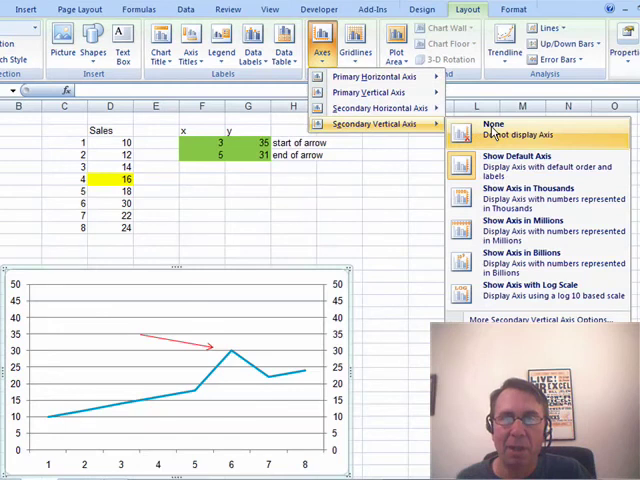
left_click(492, 128)
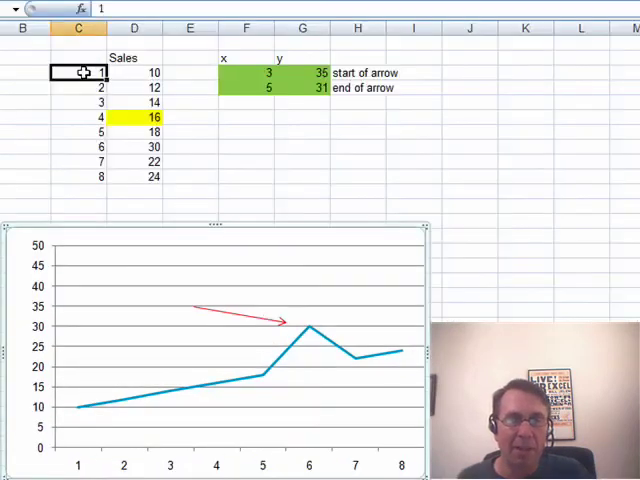
- Enter Jan in C3, fill down through Aug, and start retyping the June sales value with 2
type("Jan")
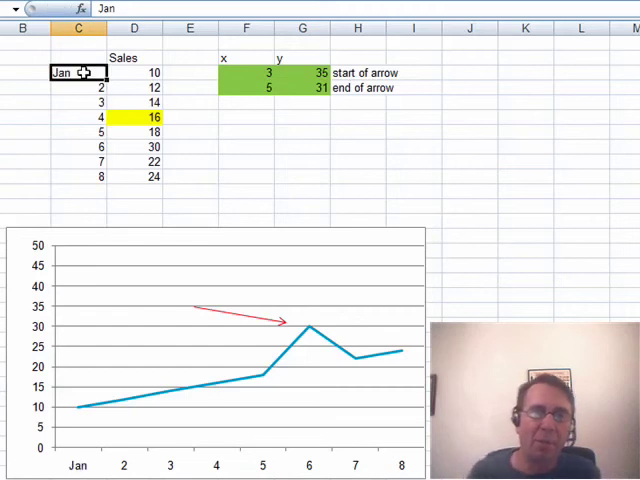
left_click_drag(78, 72, 78, 170)
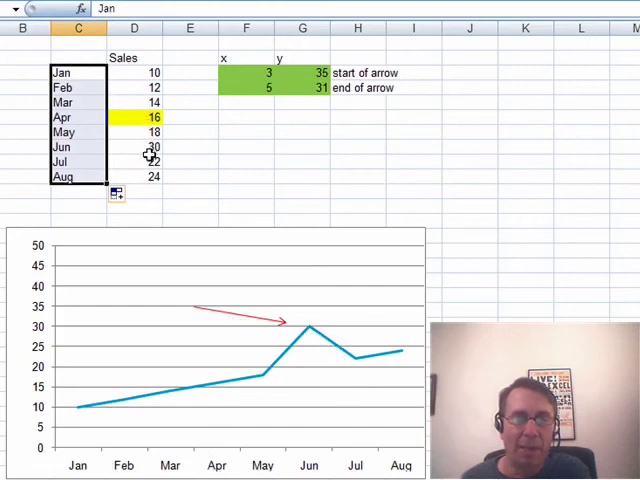
left_click(134, 146)
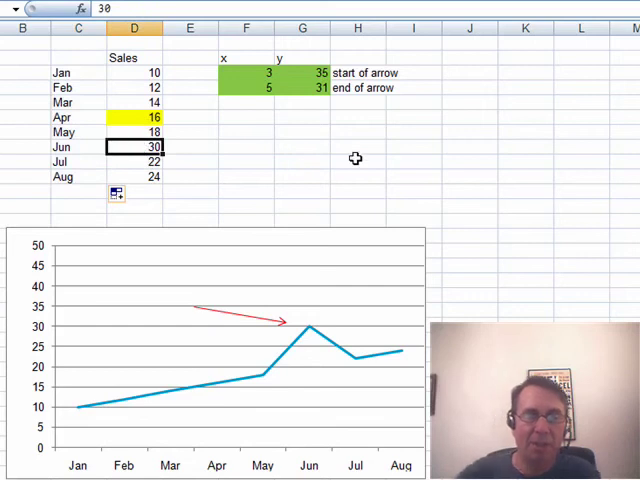
type("2")
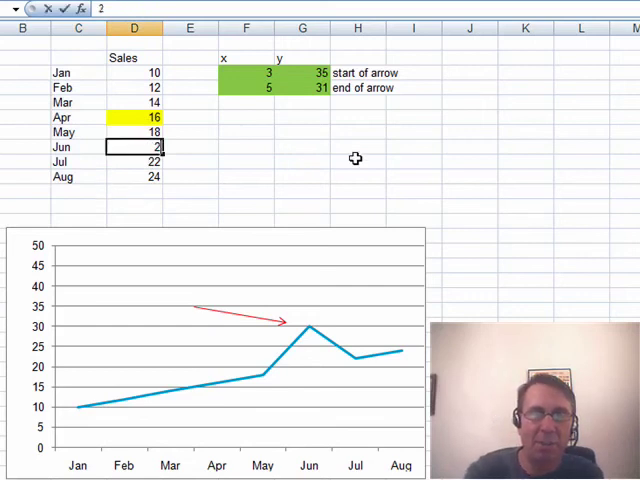